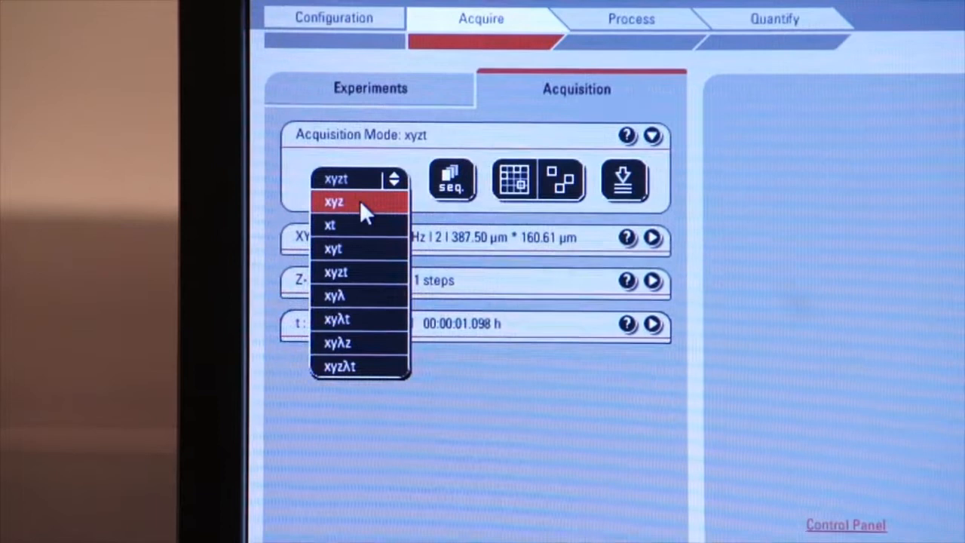
Switch the acquisition mode from xyzt to xyz, leaving XY and Z-Stack settings
click(334, 201)
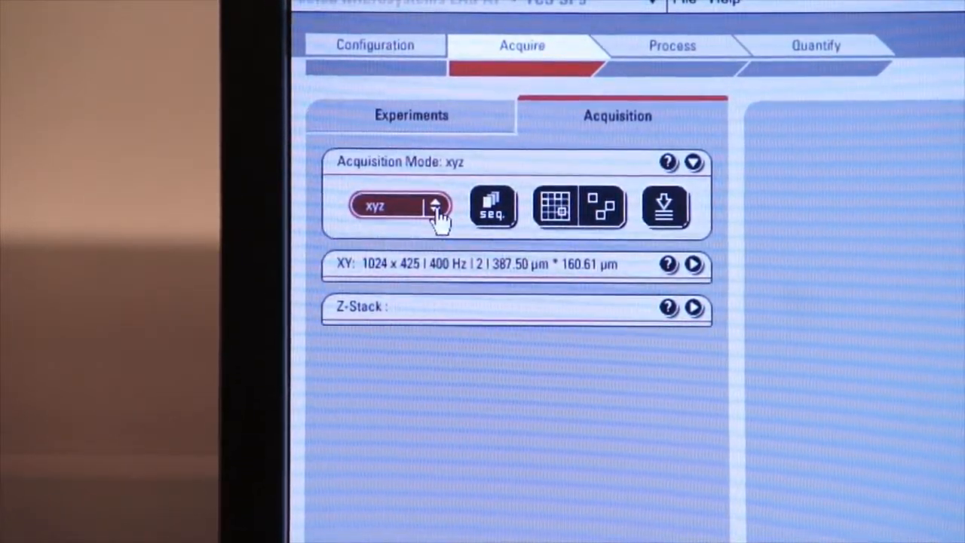
click(436, 206)
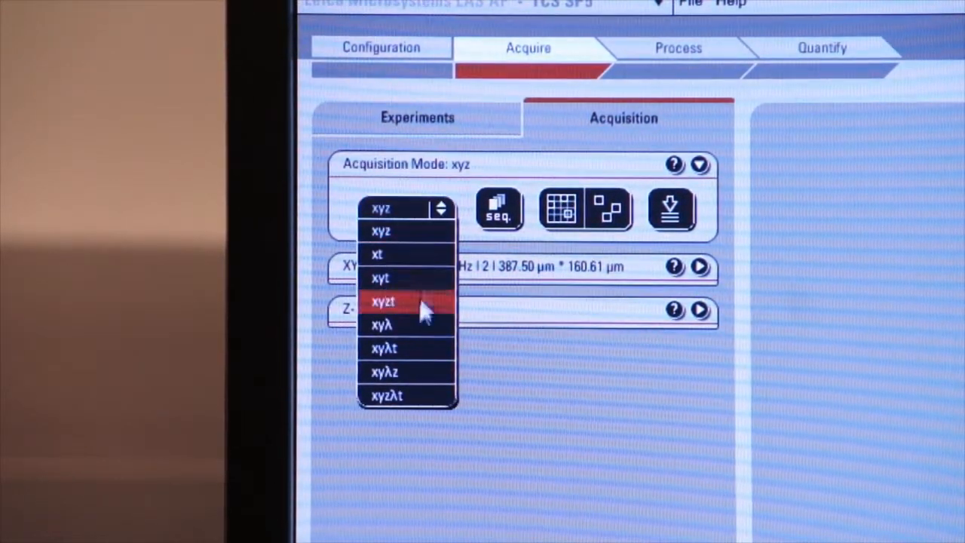
Change the acquisition mode to xyt showing a 1 s 98 ms interval and 1 frame
click(382, 325)
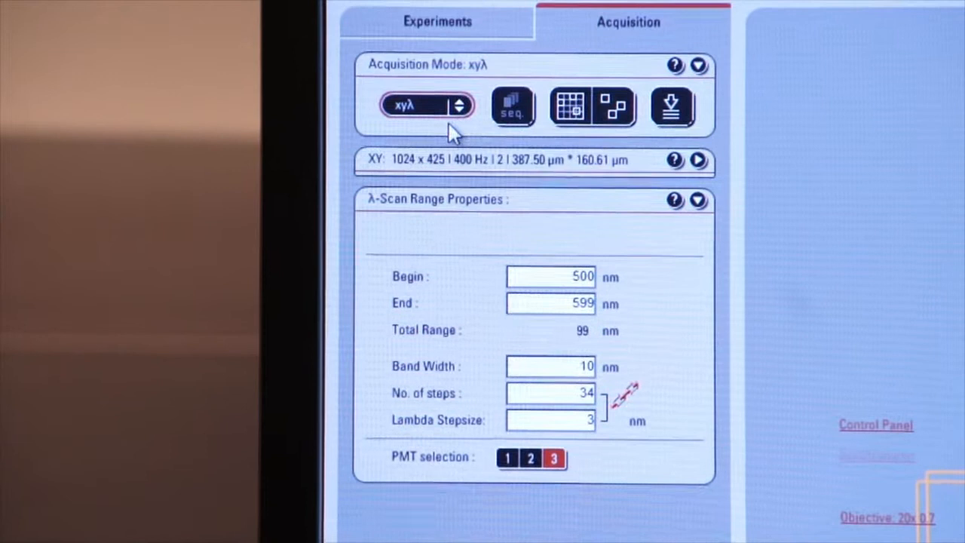
click(426, 105)
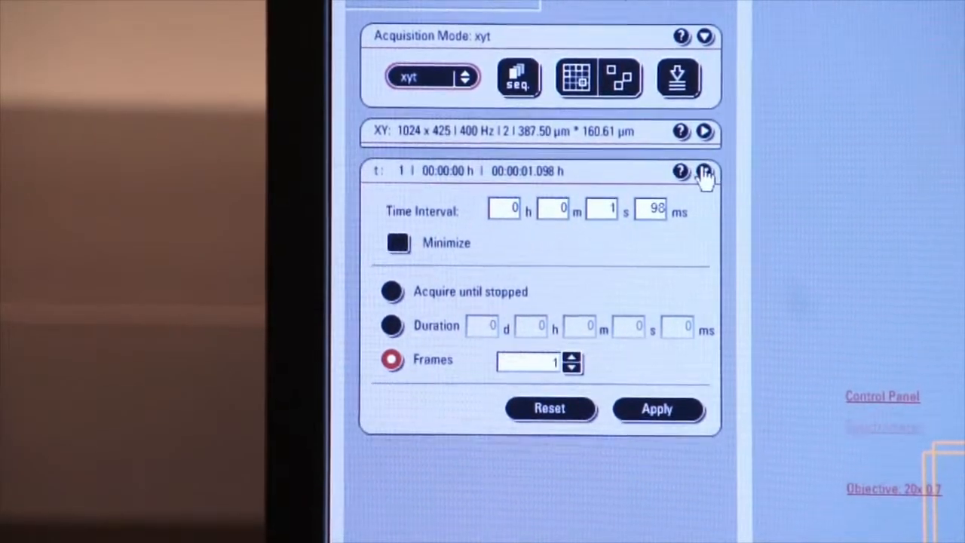
Set the mode to xyλt and collapse the time-series and λ-scan range panels
click(432, 76)
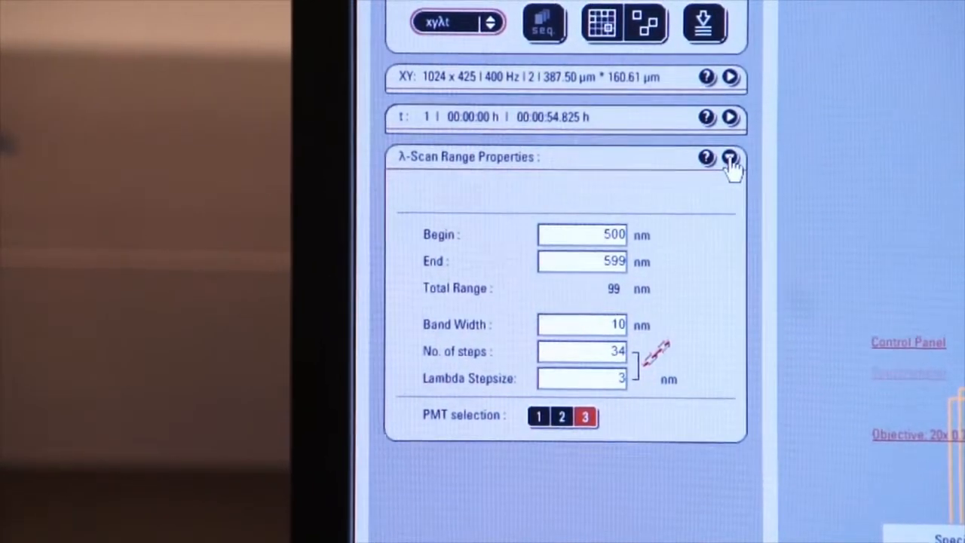
click(730, 157)
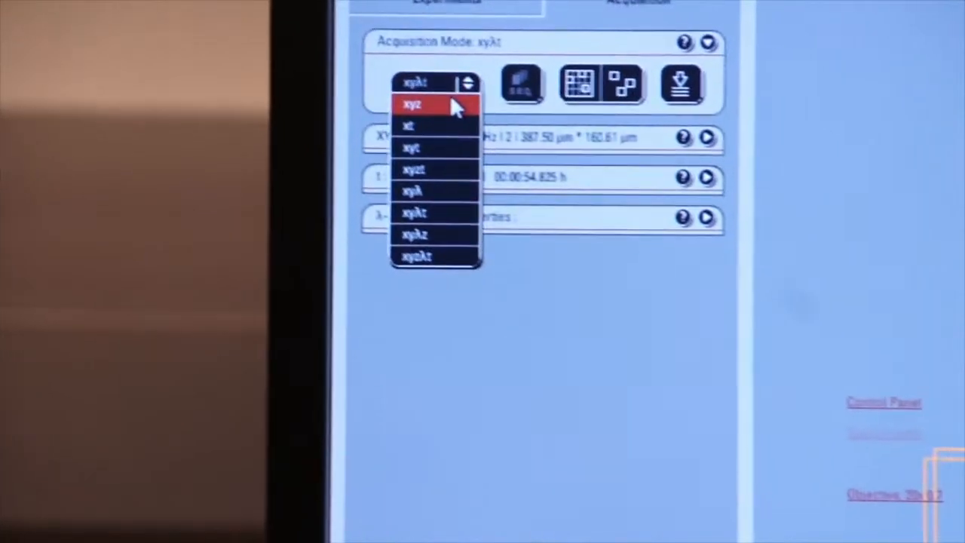
Return to xyz mode and enable sequential scanning, showing scan 1 between lines
click(413, 104)
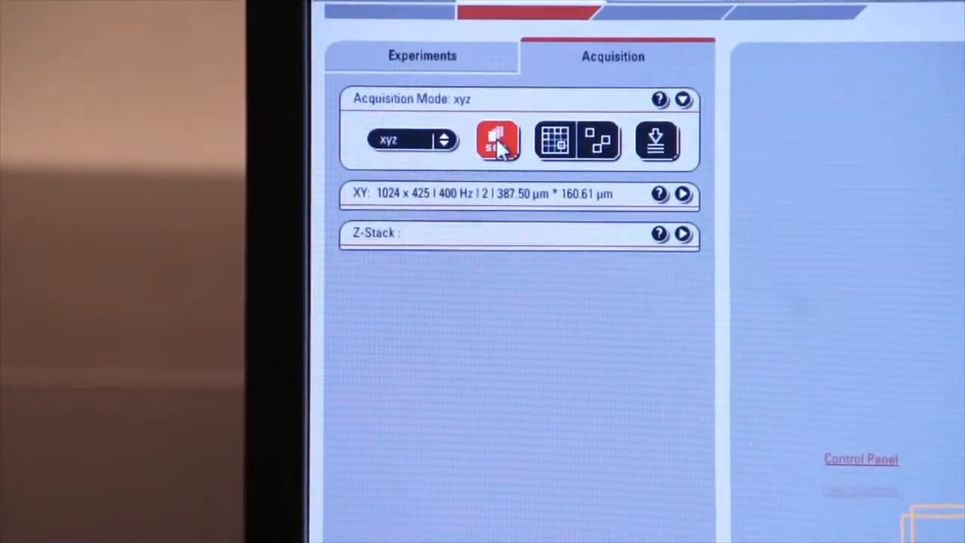
click(498, 141)
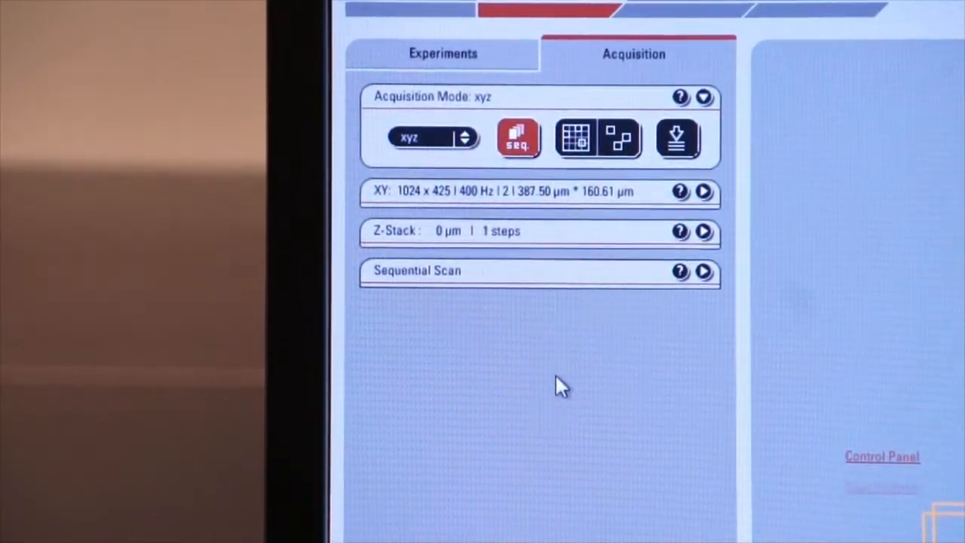
click(701, 270)
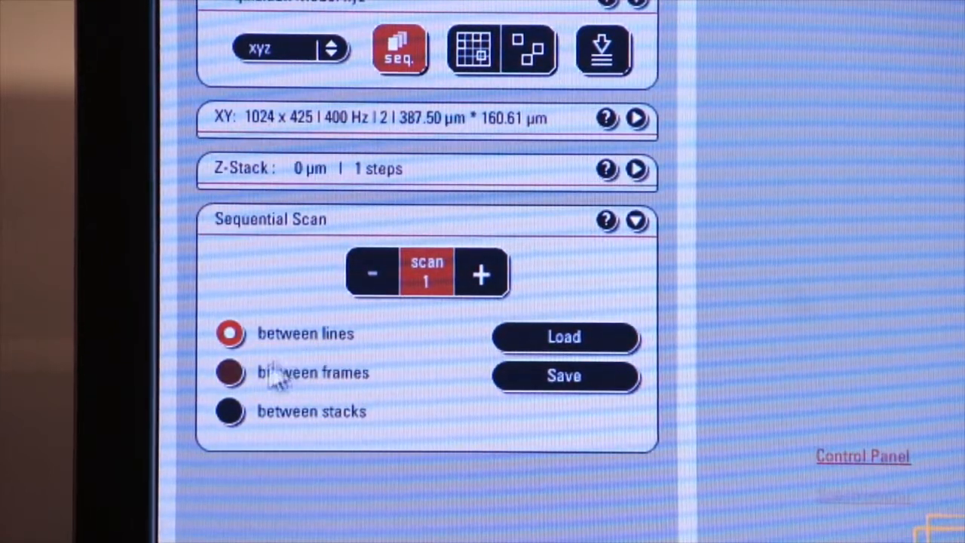
Set sequential scan 1 to switch between stacks instead of between lines
click(230, 373)
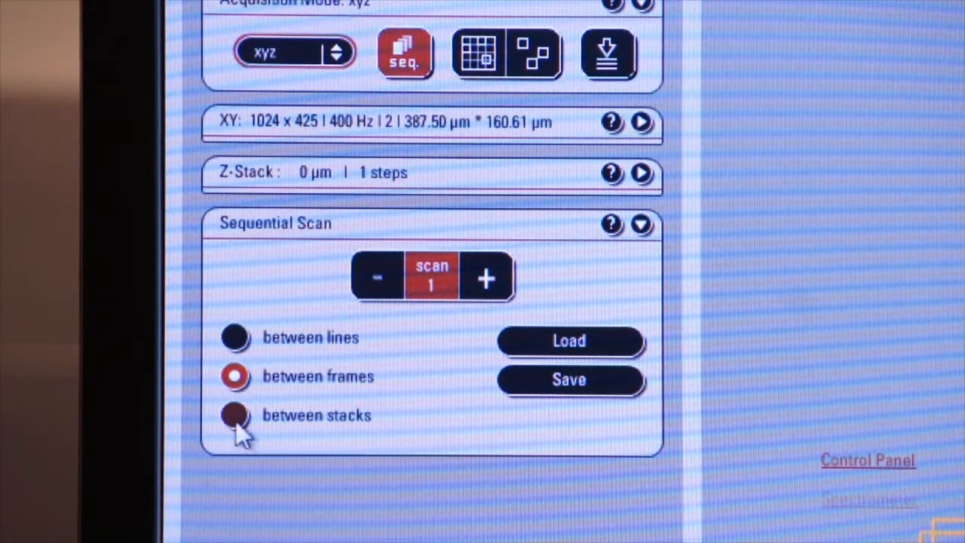
click(235, 415)
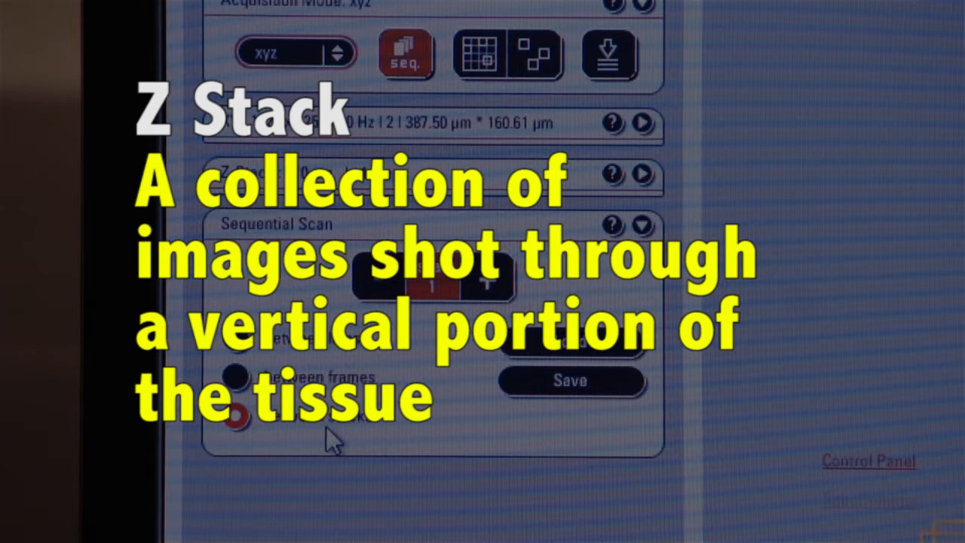
click(236, 415)
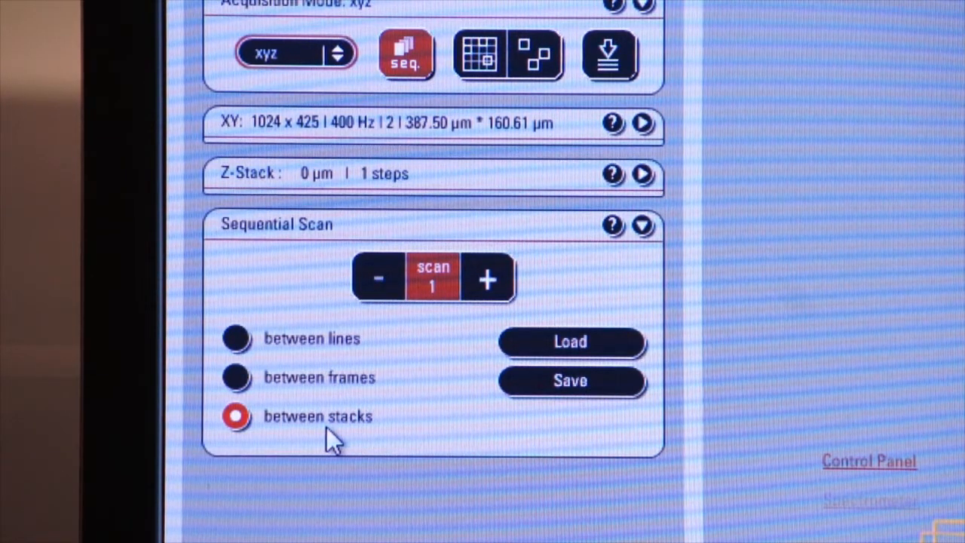
mouse_move(305, 237)
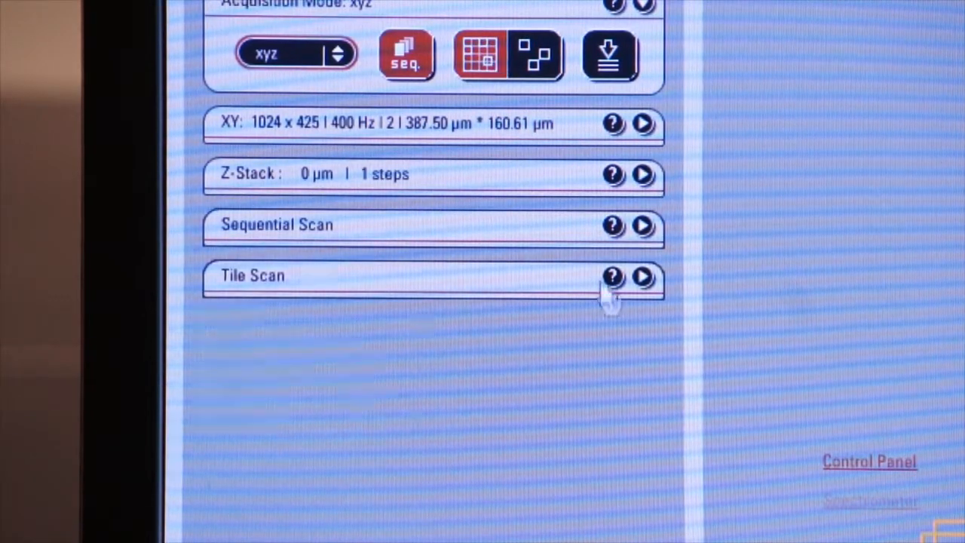
Expand Tile Scan to show the stage map at x 19.064 mm, y 15.602 mm
click(641, 278)
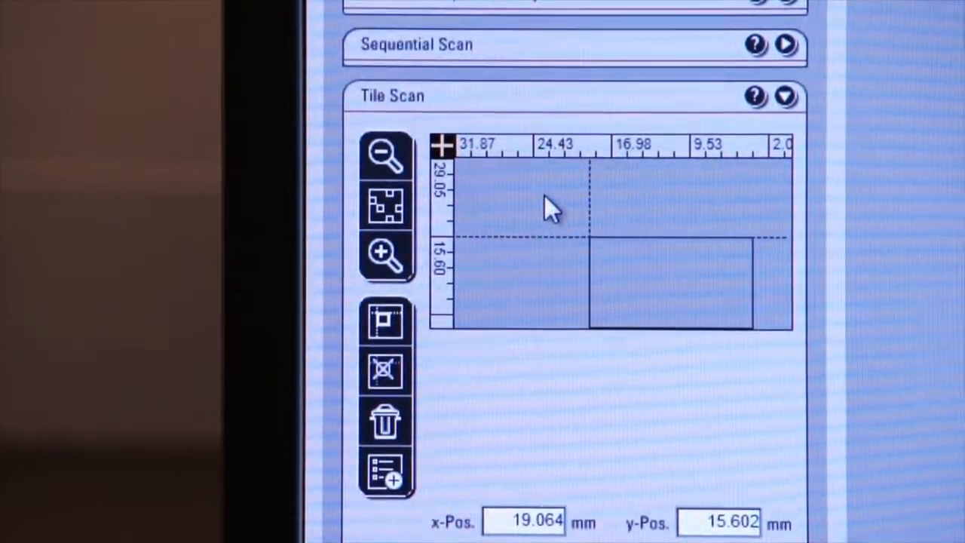
click(786, 96)
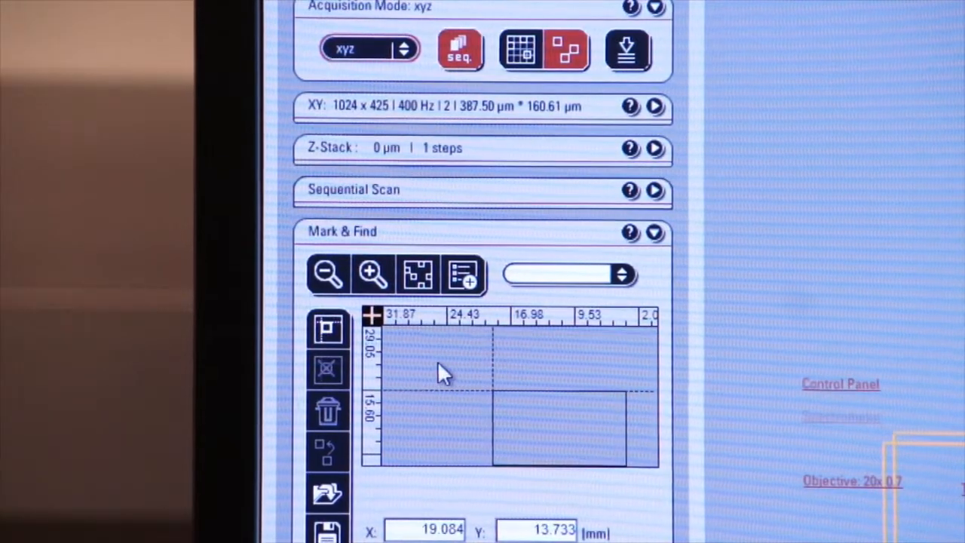
Collapse the Mark & Find panel so all acquisition settings are folded
click(655, 232)
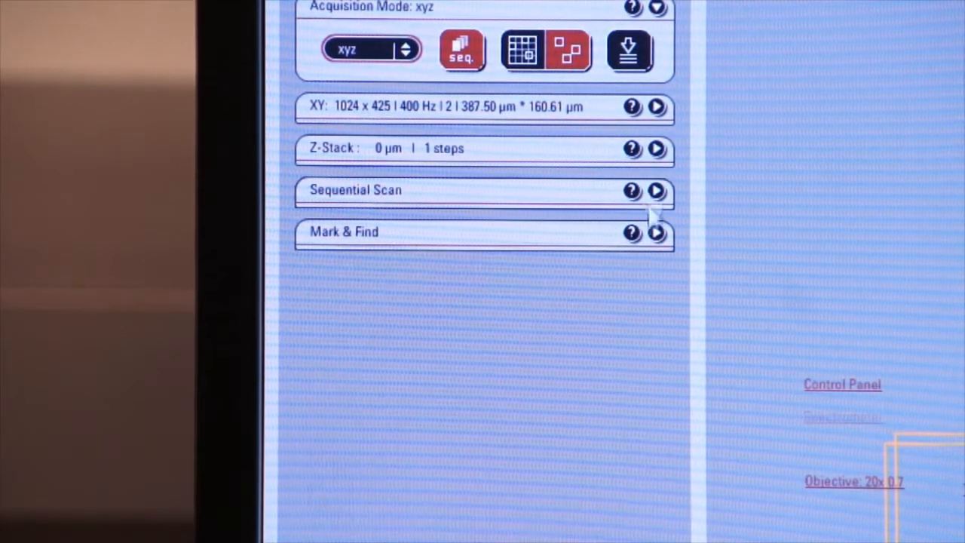
mouse_move(629, 51)
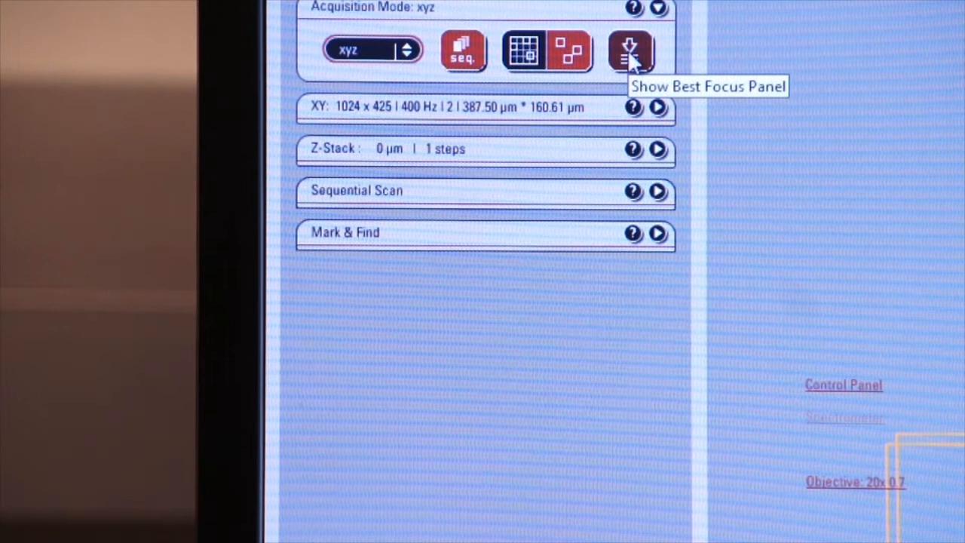
Show the Best Focus panel with FirstChannelOnly mode and Contrast Based Method 1
click(631, 50)
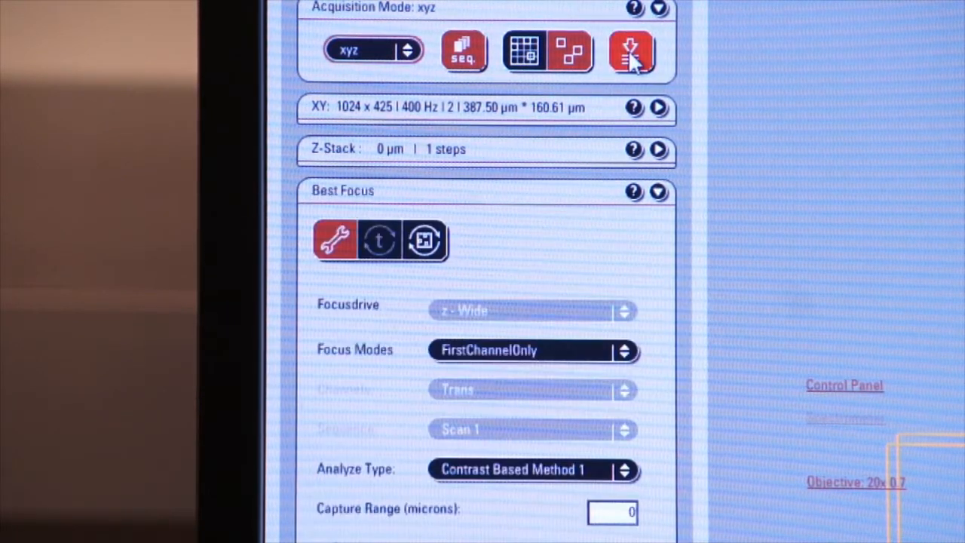
mouse_move(509, 259)
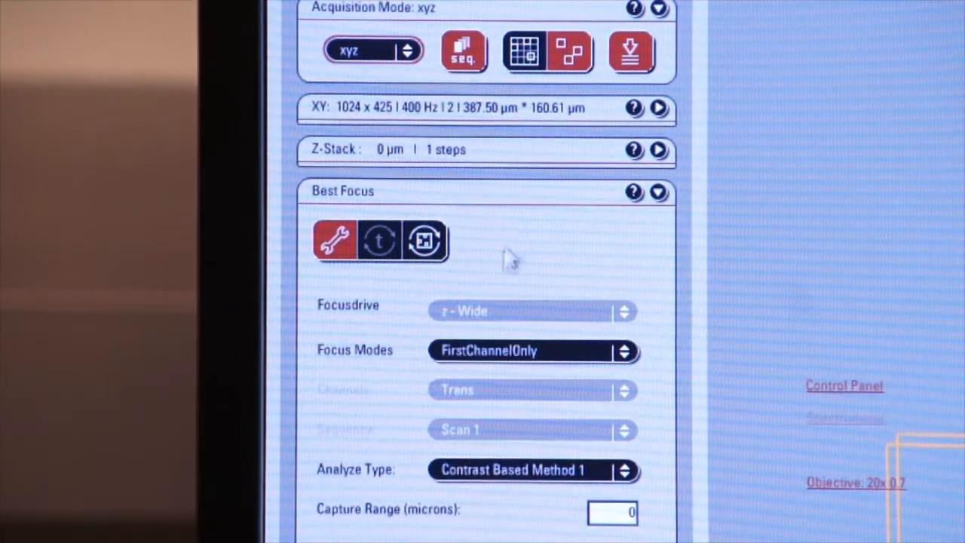